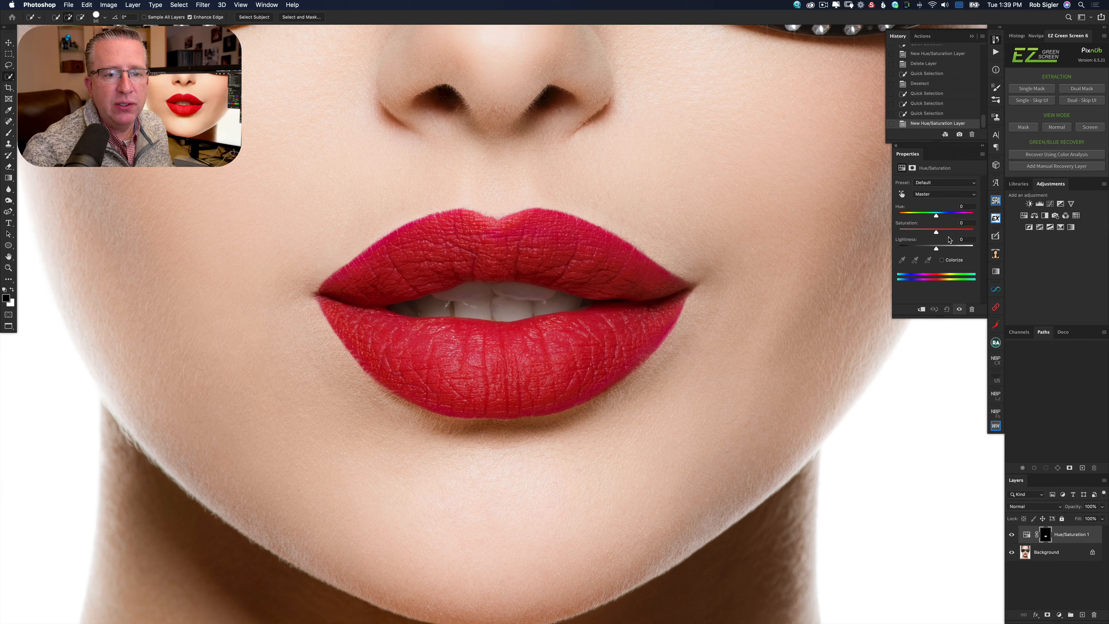
Step: Experiment with the Saturation slider from grey to vivid red, then return it to normal
{"action": "left_click_drag", "start_coordinate": [939, 231], "coordinate": [932, 231]}
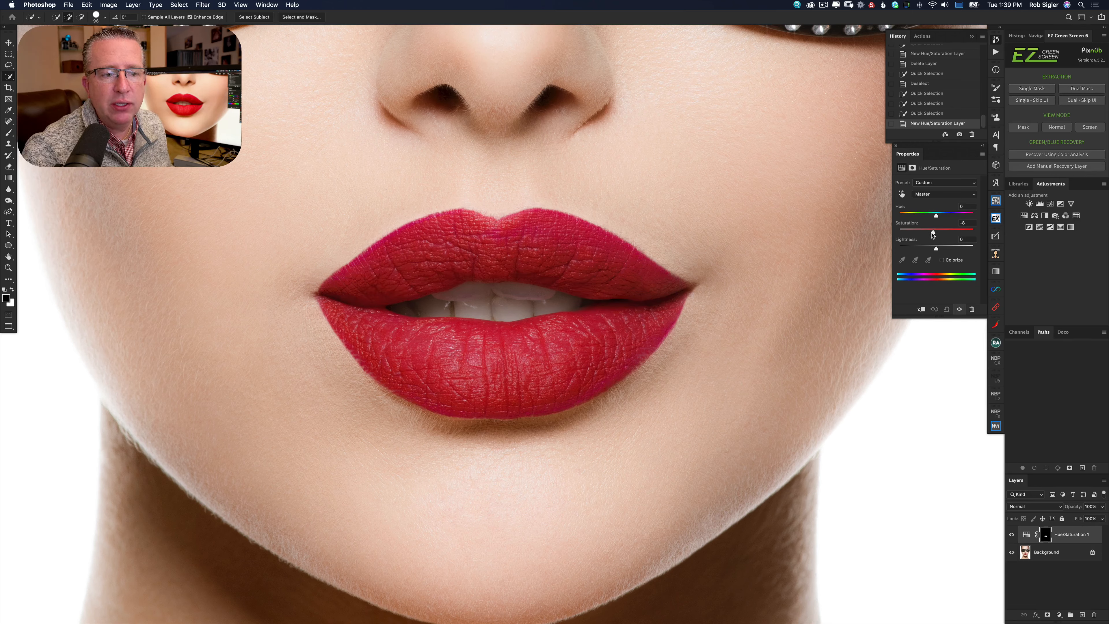
{"action": "left_click_drag", "start_coordinate": [959, 230], "coordinate": [898, 231]}
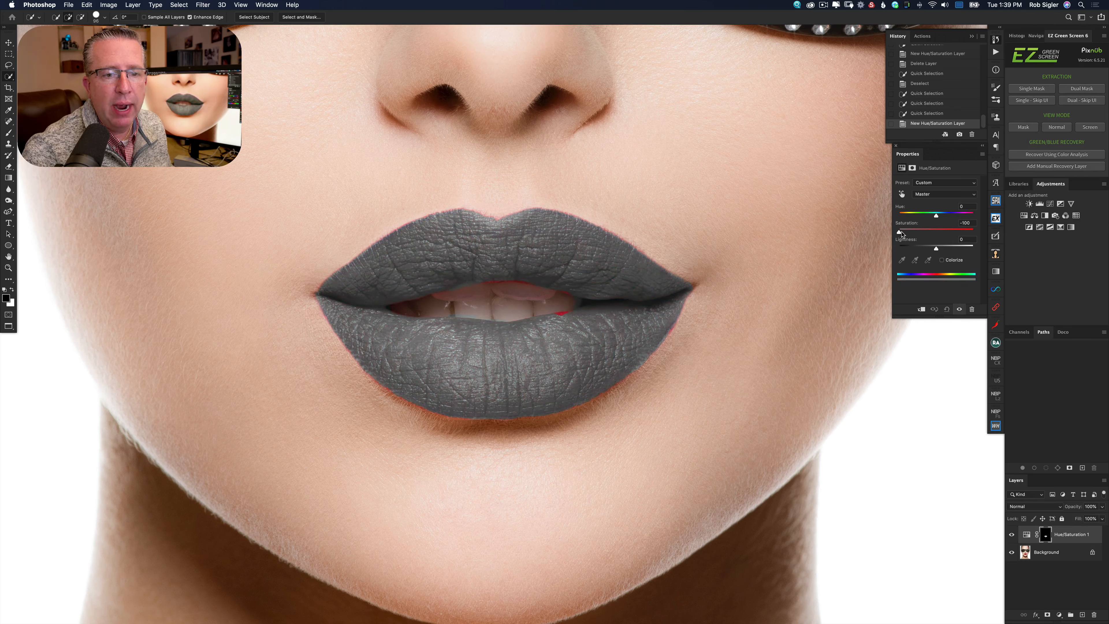
{"action": "left_click_drag", "start_coordinate": [917, 232], "coordinate": [952, 231]}
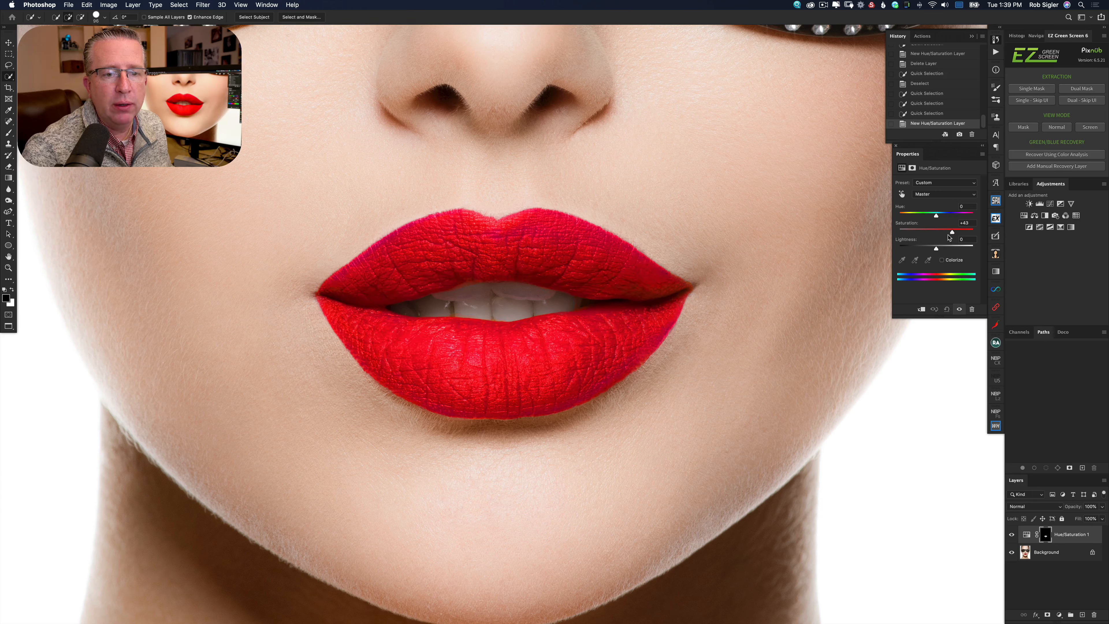
{"action": "left_click_drag", "start_coordinate": [951, 231], "coordinate": [917, 231]}
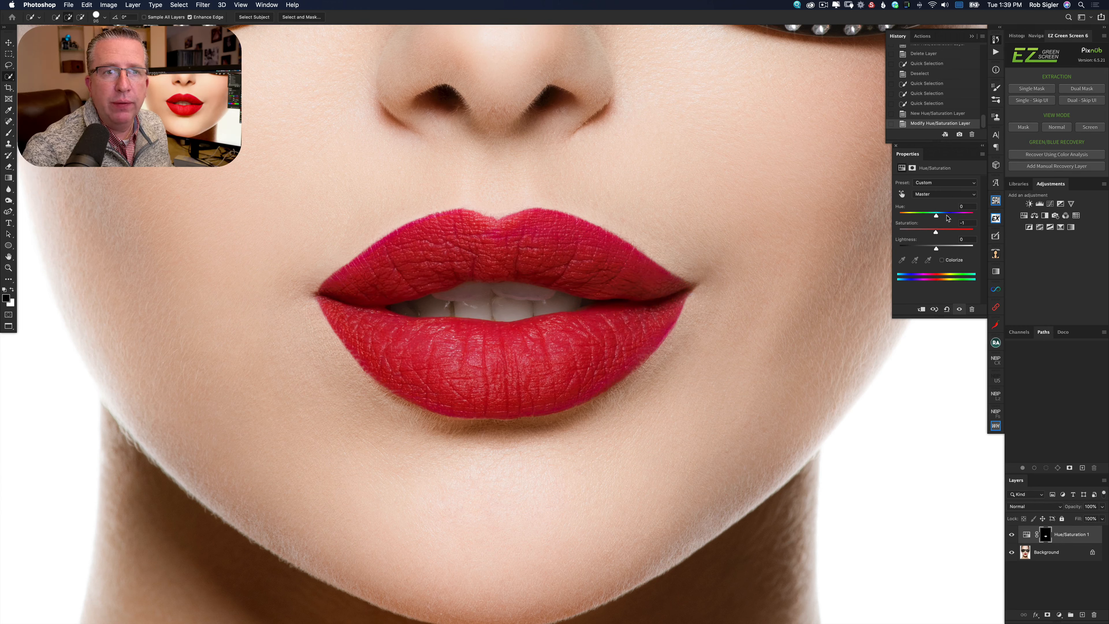
Step: Explore the Hue slider through purple, magenta and orange, settling back on red
{"action": "left_click_drag", "start_coordinate": [939, 214], "coordinate": [932, 214]}
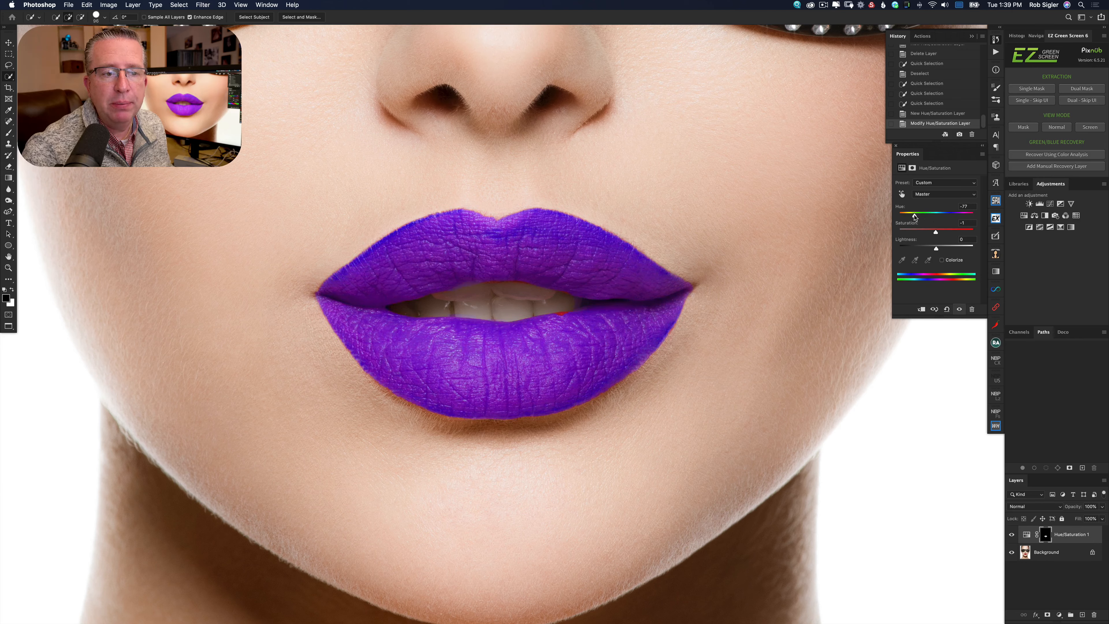
{"action": "left_click_drag", "start_coordinate": [911, 214], "coordinate": [920, 214]}
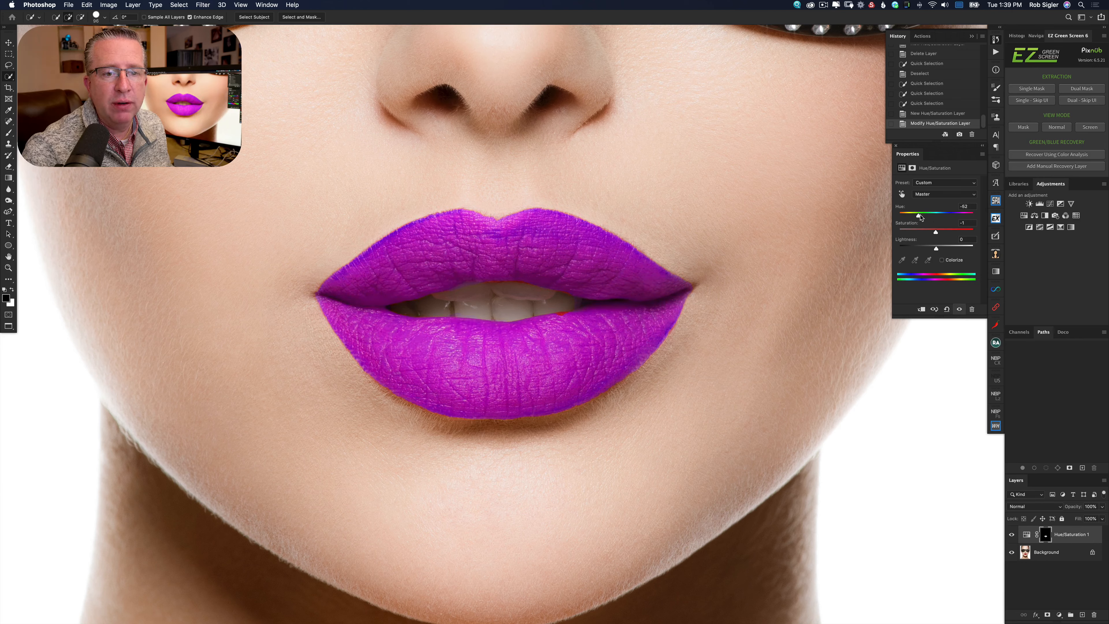
{"action": "left_click_drag", "start_coordinate": [920, 215], "coordinate": [951, 215]}
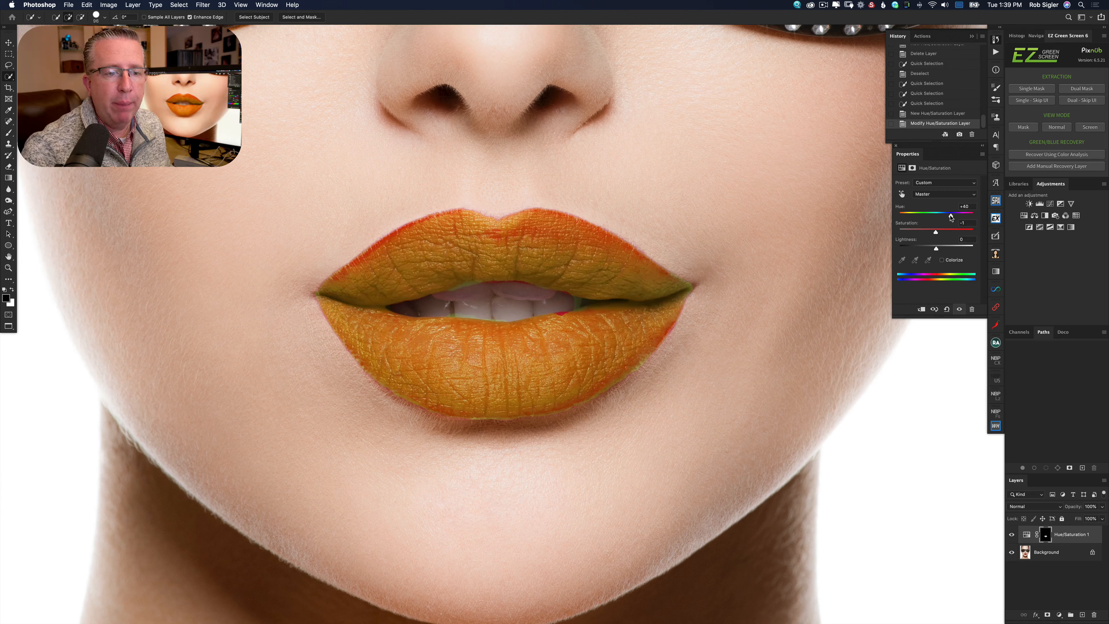
{"action": "left_click_drag", "start_coordinate": [953, 213], "coordinate": [939, 213]}
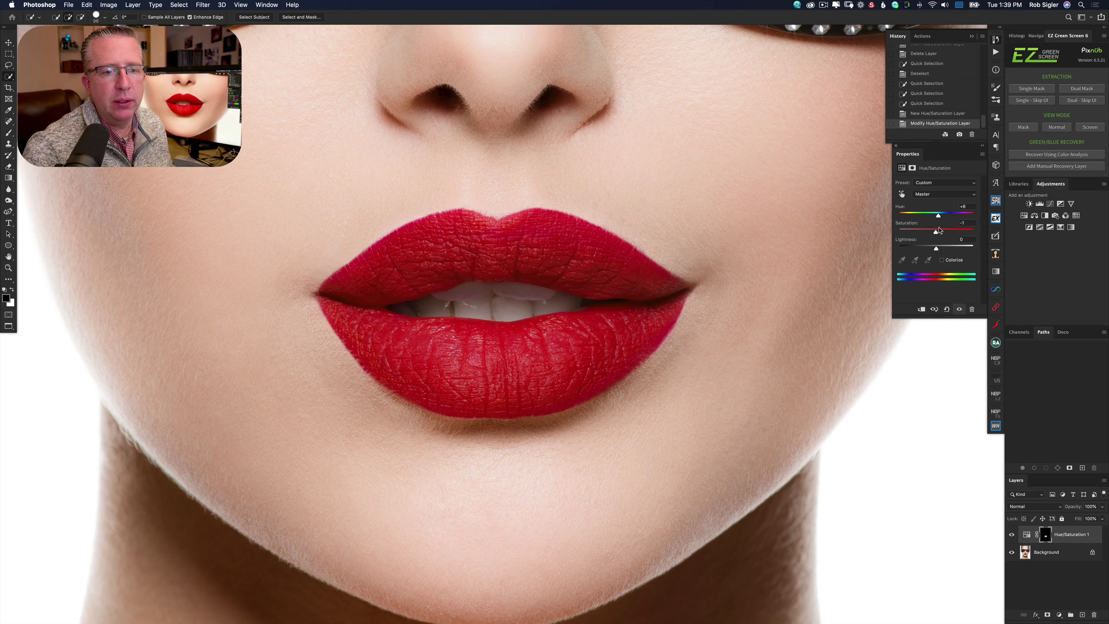
{"action": "left_click_drag", "start_coordinate": [917, 230], "coordinate": [915, 230]}
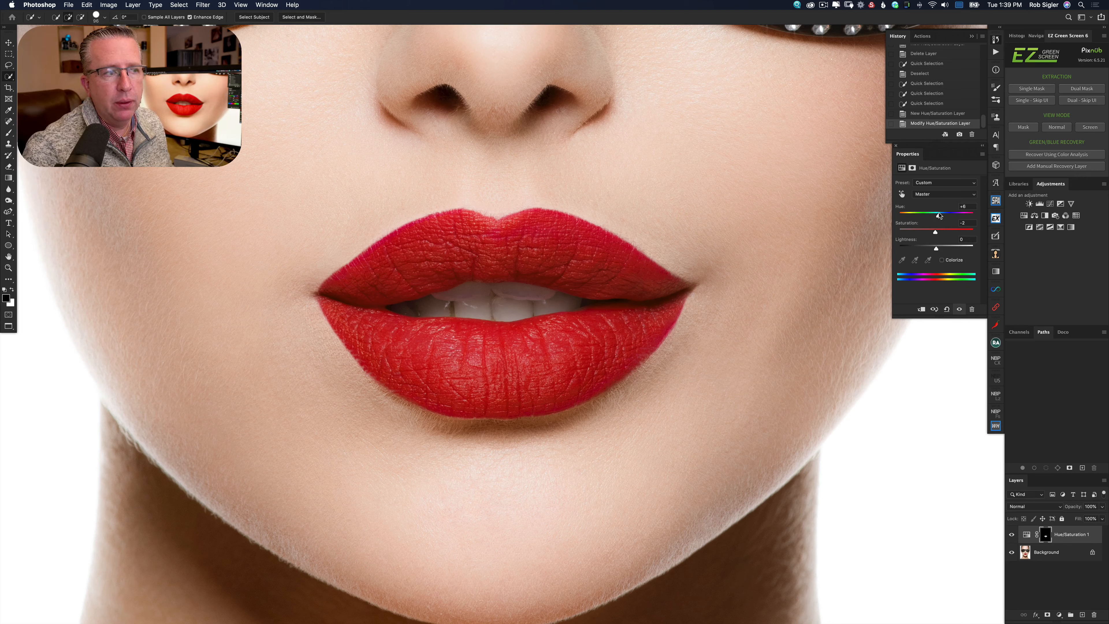
Step: Shift the Hue left so the lips turn purple and then toward blue
{"action": "left_click_drag", "start_coordinate": [939, 213], "coordinate": [908, 214]}
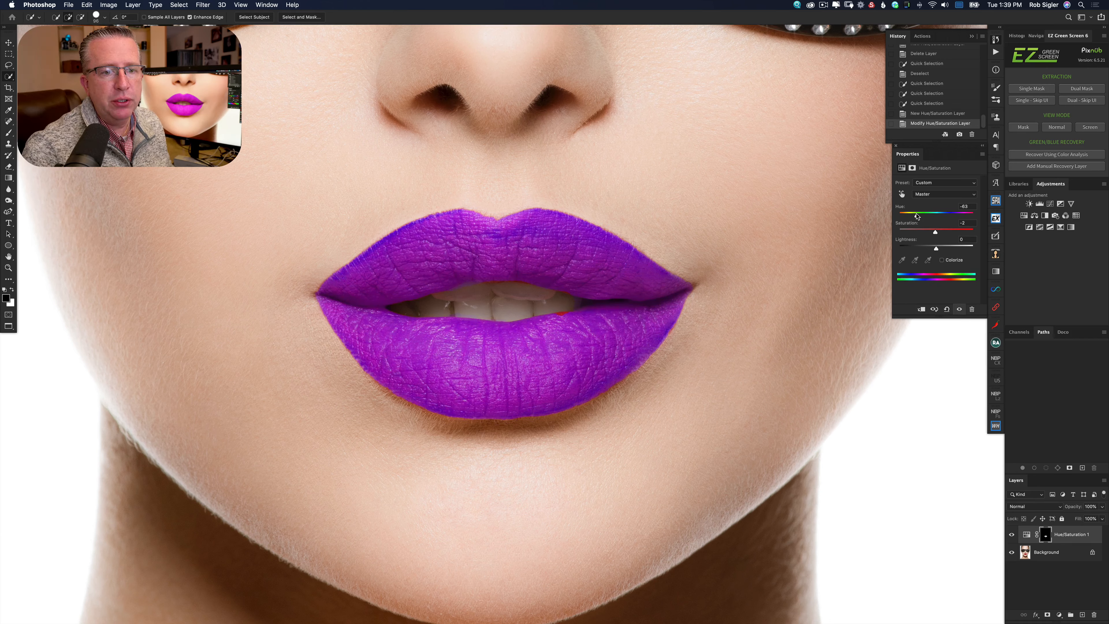
{"action": "left_click_drag", "start_coordinate": [946, 212], "coordinate": [908, 212]}
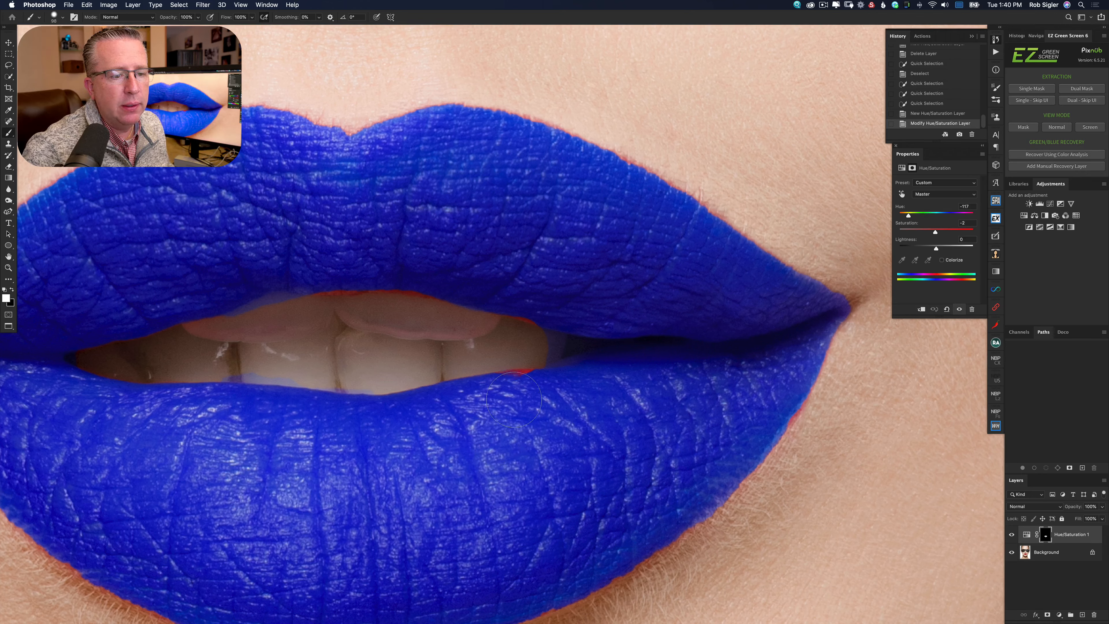
{"action": "mouse_move", "coordinate": [533, 402]}
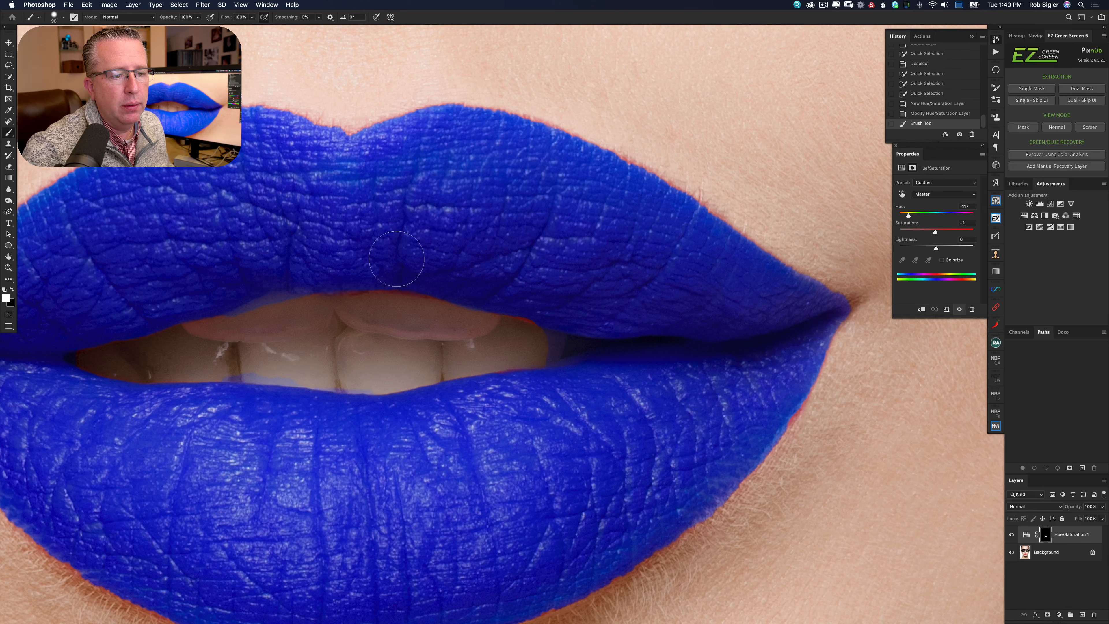
Step: Paint on the Hue/Saturation mask to extend the blue recolour along the lip edge
{"action": "left_click_drag", "start_coordinate": [396, 258], "coordinate": [615, 382]}
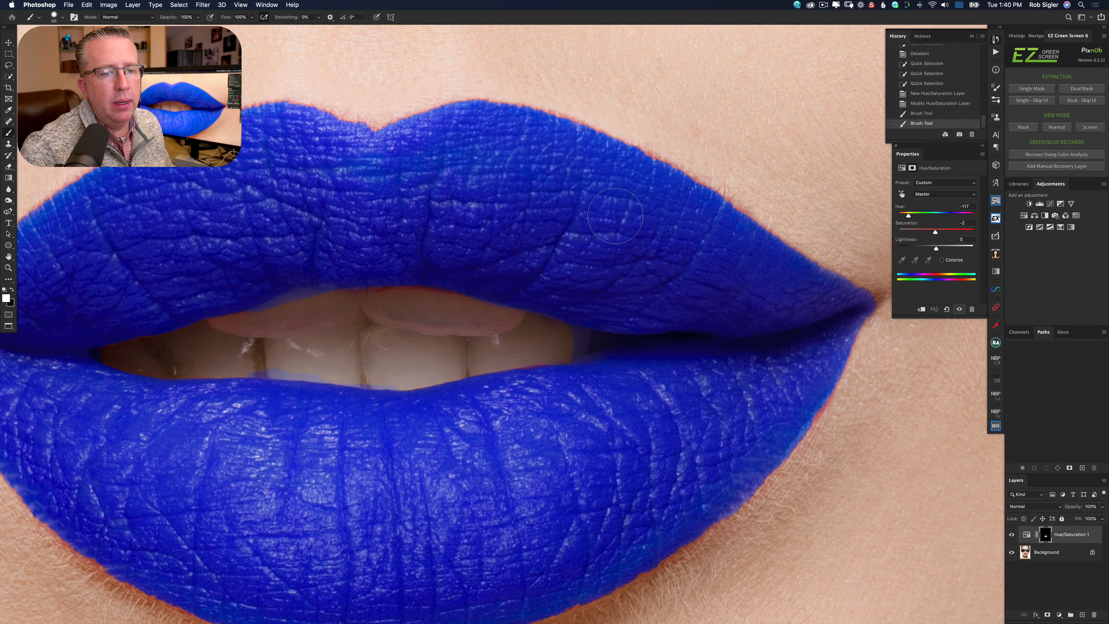
{"action": "mouse_move", "coordinate": [651, 153]}
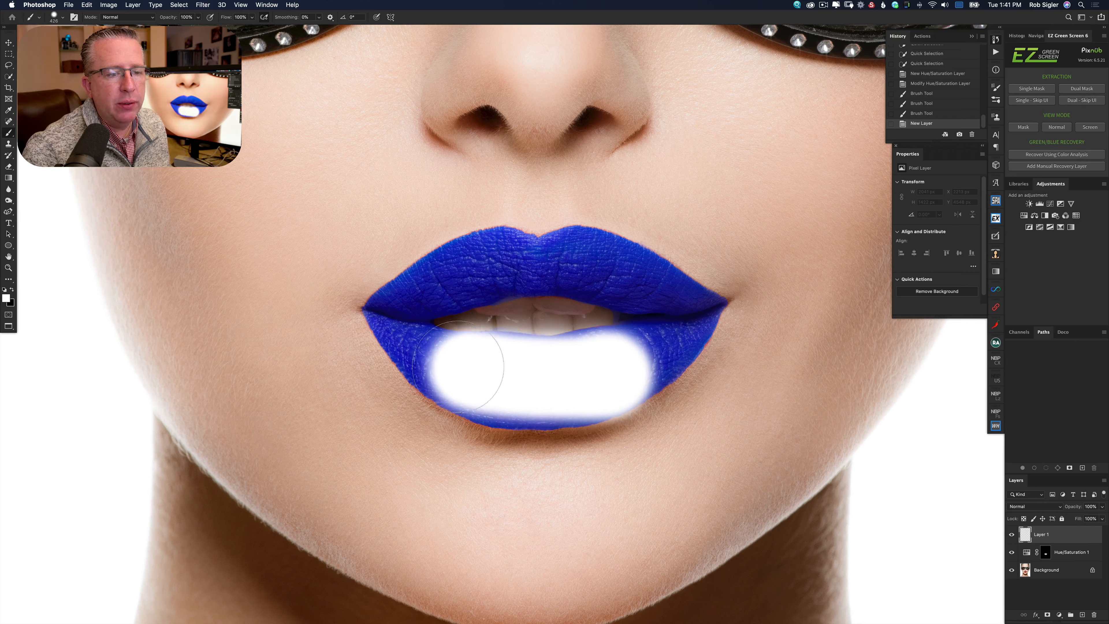
Step: Brush soft white paint over the lower, upper and remaining lip area on the new layer
{"action": "left_click_drag", "start_coordinate": [459, 360], "coordinate": [637, 283]}
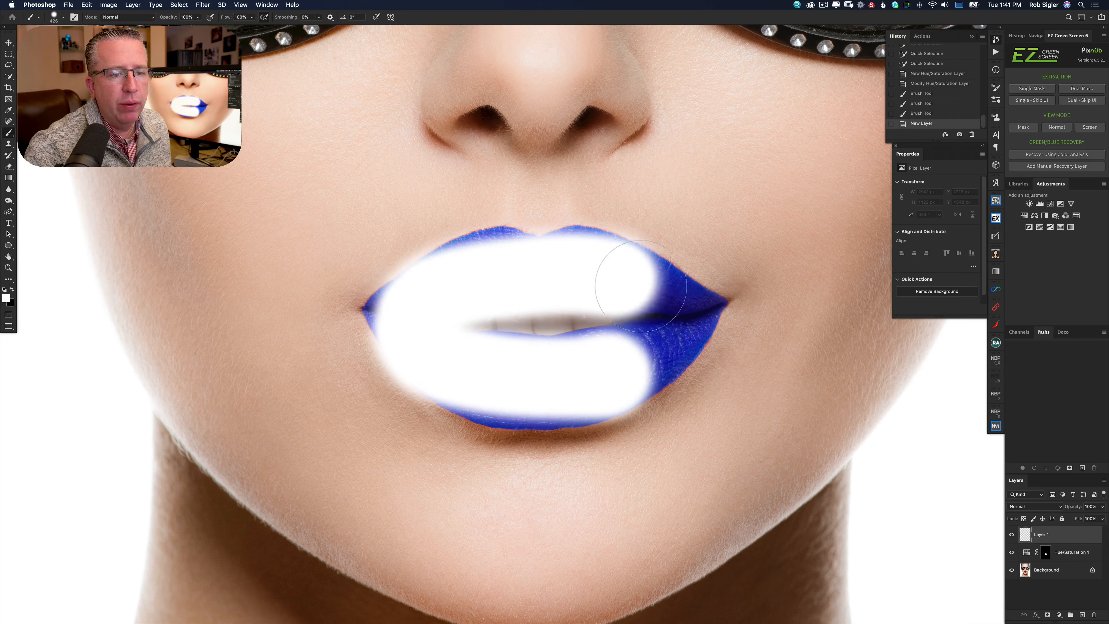
{"action": "left_click_drag", "start_coordinate": [637, 283], "coordinate": [431, 304]}
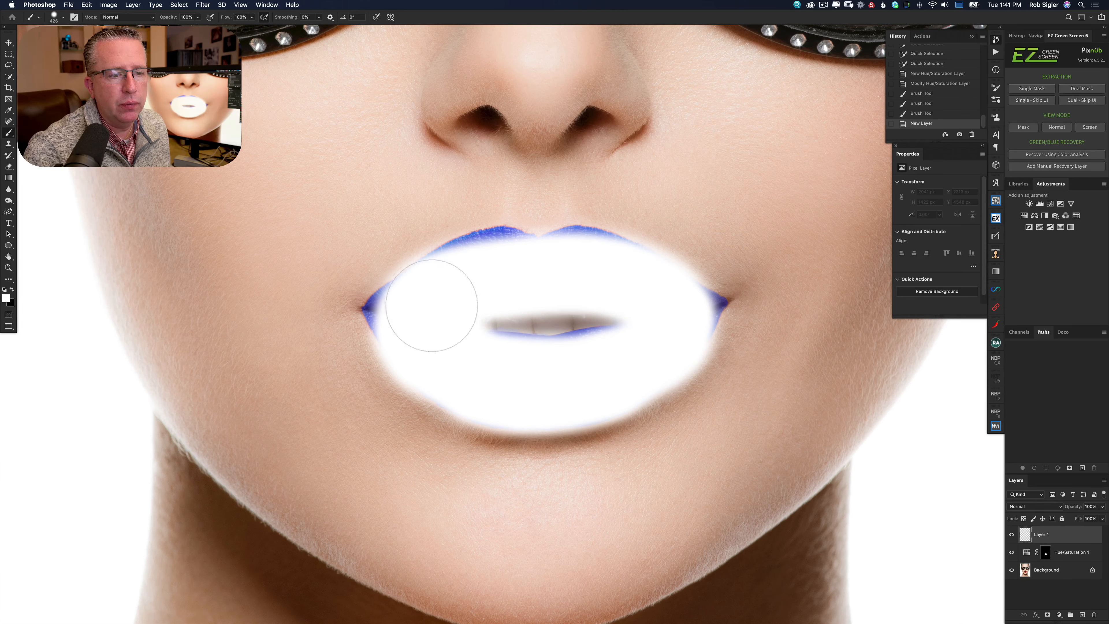
{"action": "left_click_drag", "start_coordinate": [431, 304], "coordinate": [700, 318]}
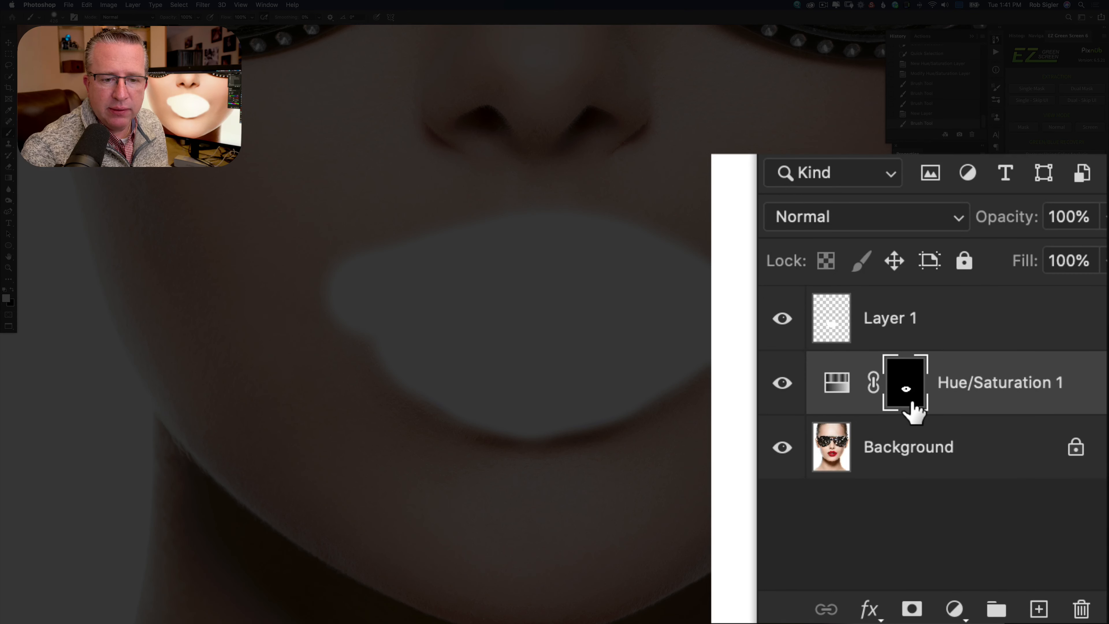
{"action": "mouse_move", "coordinate": [907, 394]}
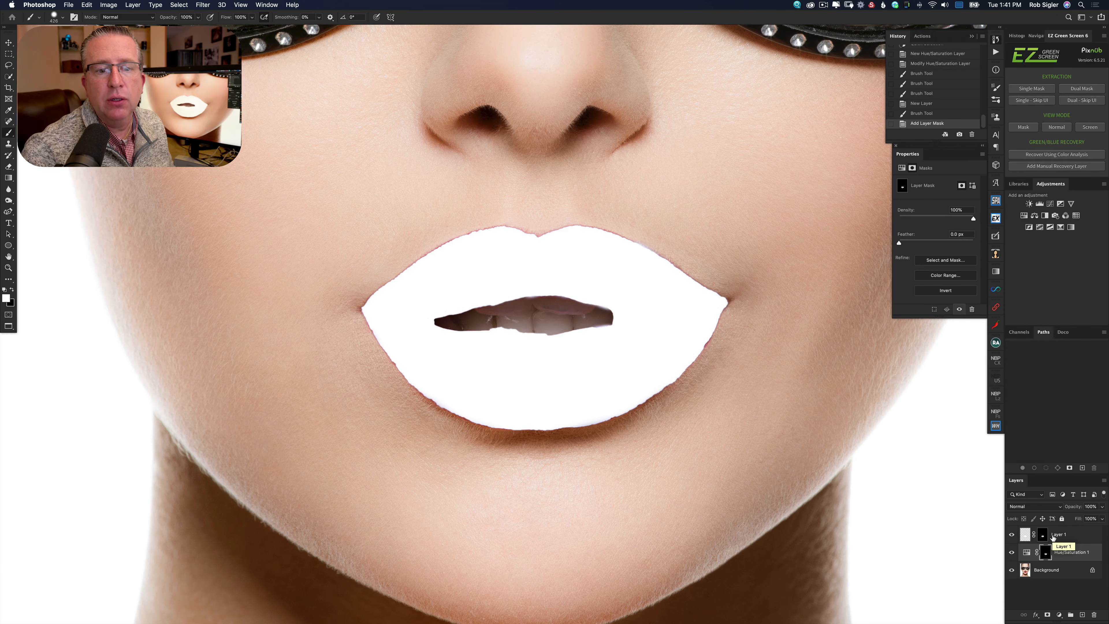
Step: In Layer 1's Blending Options, drag the Underlying Layer black slider right to reveal darker blue
{"action": "left_click", "coordinate": [1024, 534]}
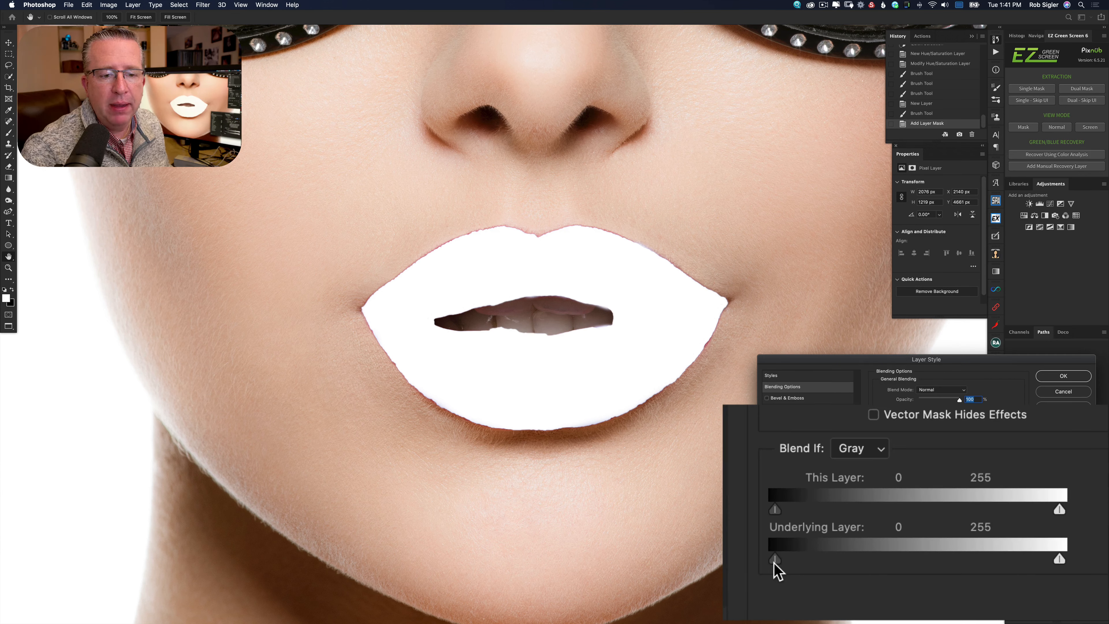
{"action": "left_click_drag", "start_coordinate": [775, 558], "coordinate": [804, 558]}
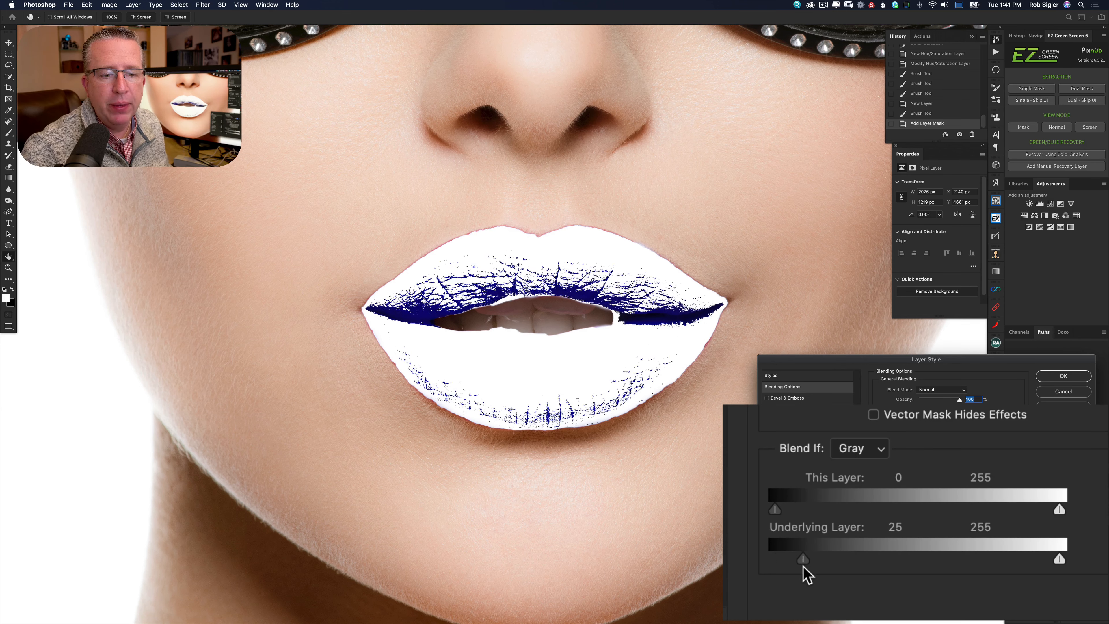
{"action": "left_click_drag", "start_coordinate": [803, 559], "coordinate": [775, 558]}
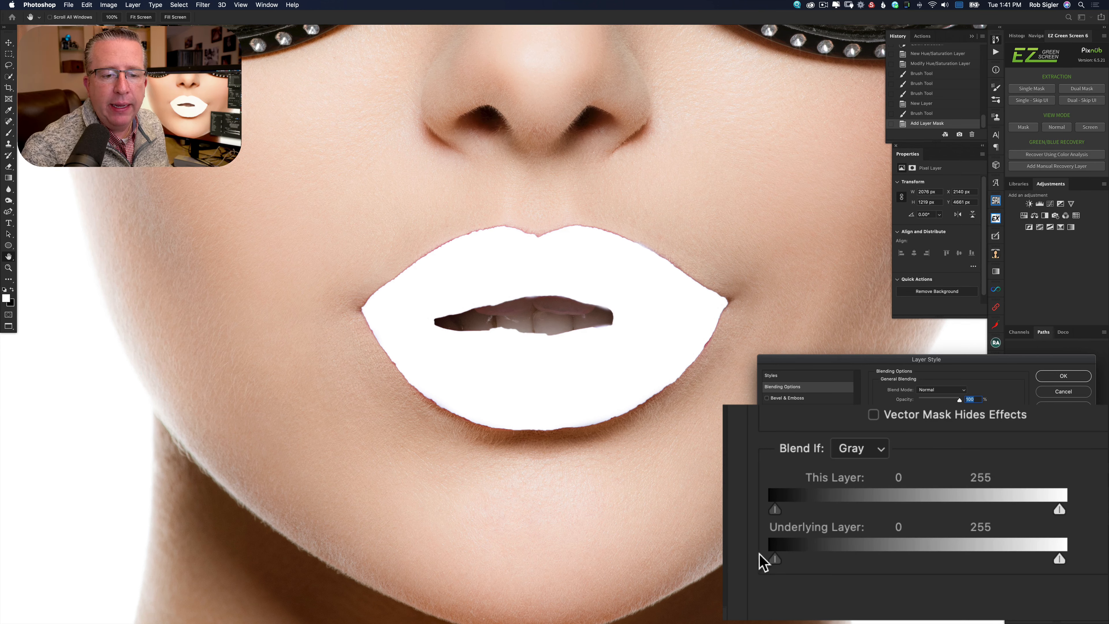
{"action": "mouse_move", "coordinate": [777, 581]}
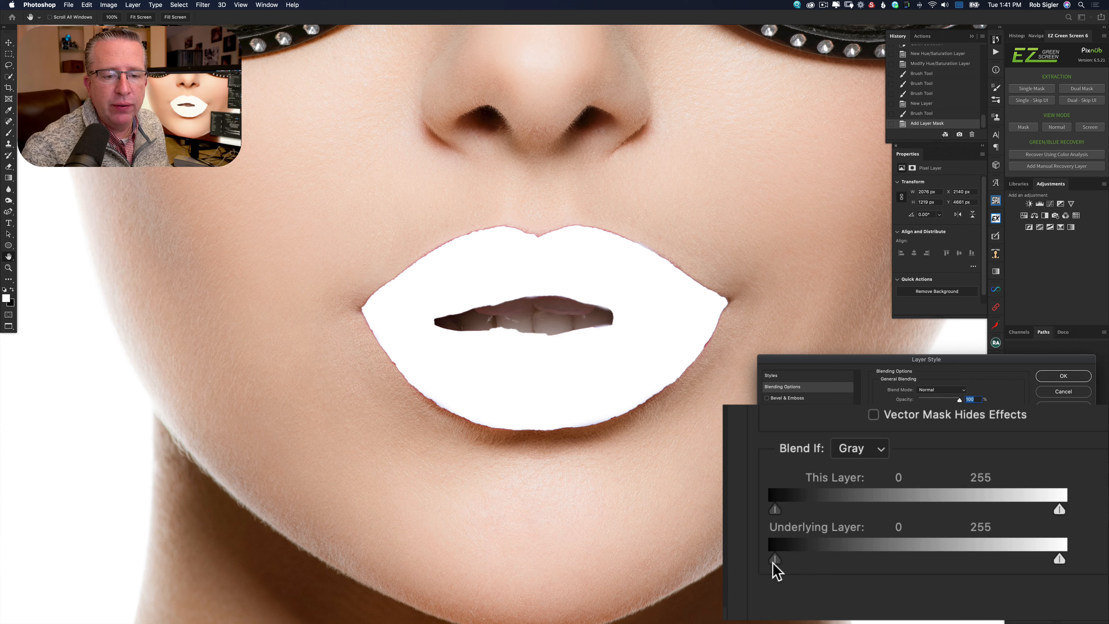
{"action": "left_click_drag", "start_coordinate": [775, 558], "coordinate": [820, 559]}
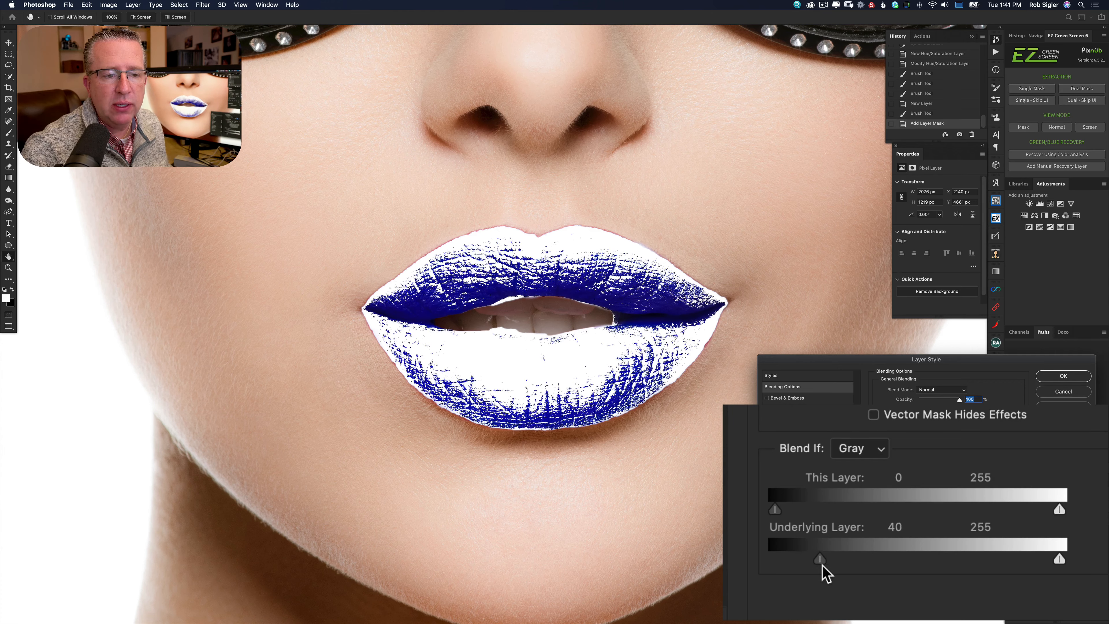
{"action": "left_click_drag", "start_coordinate": [821, 559], "coordinate": [840, 558]}
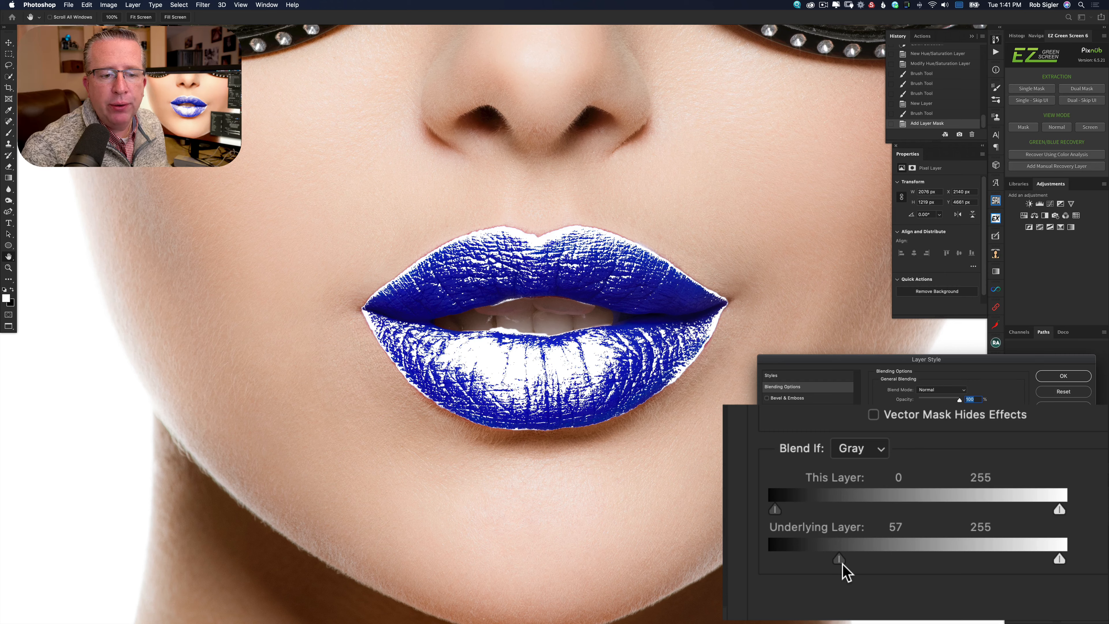
{"action": "mouse_move", "coordinate": [867, 581]}
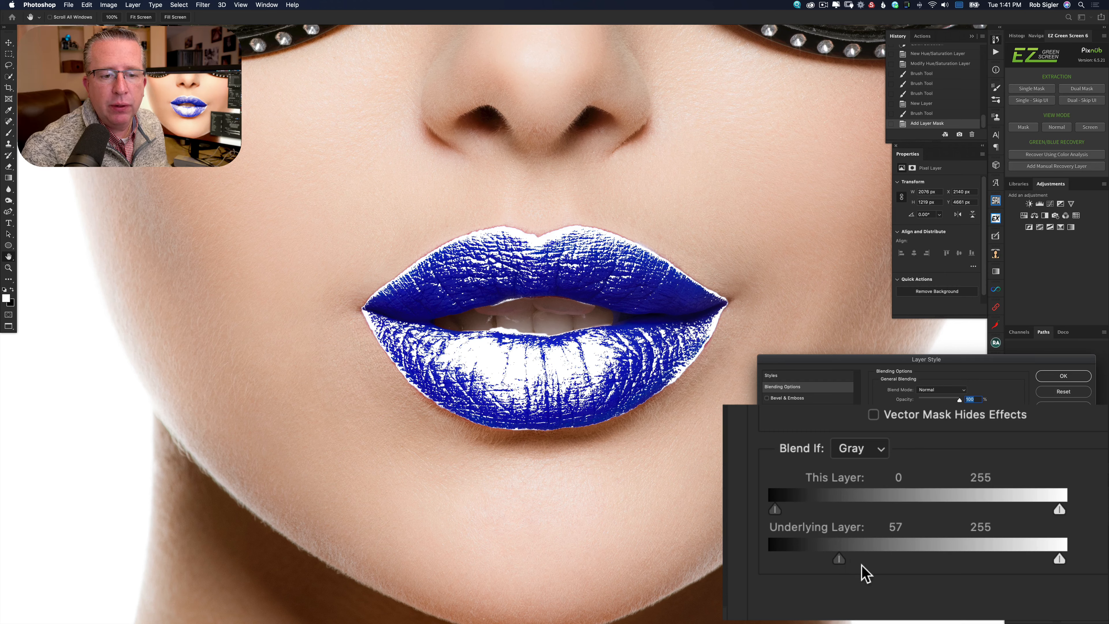
Step: Split the Blend If threshold for a soft glossy white sheen and confirm the settings
{"action": "left_click_drag", "start_coordinate": [839, 558], "coordinate": [876, 558]}
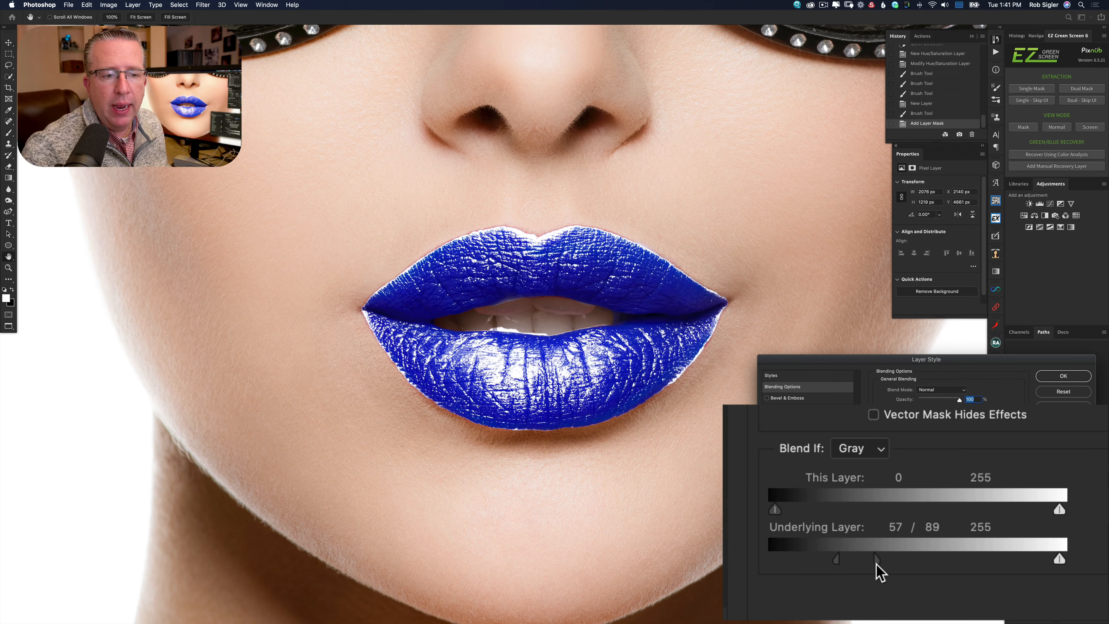
{"action": "left_click_drag", "start_coordinate": [874, 558], "coordinate": [907, 558]}
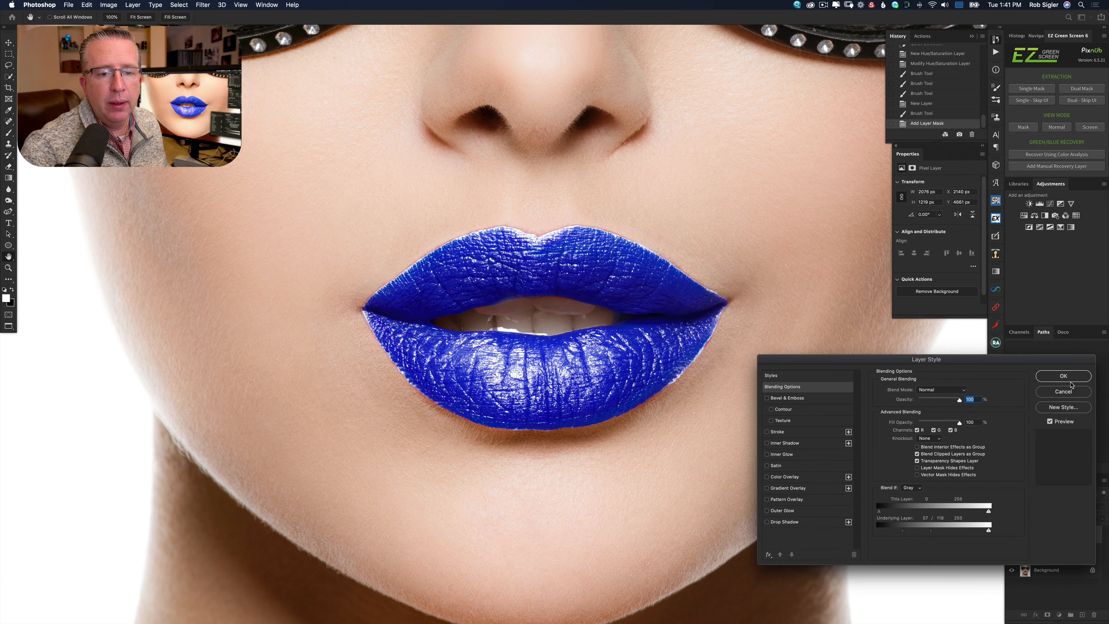
{"action": "left_click", "coordinate": [1063, 376]}
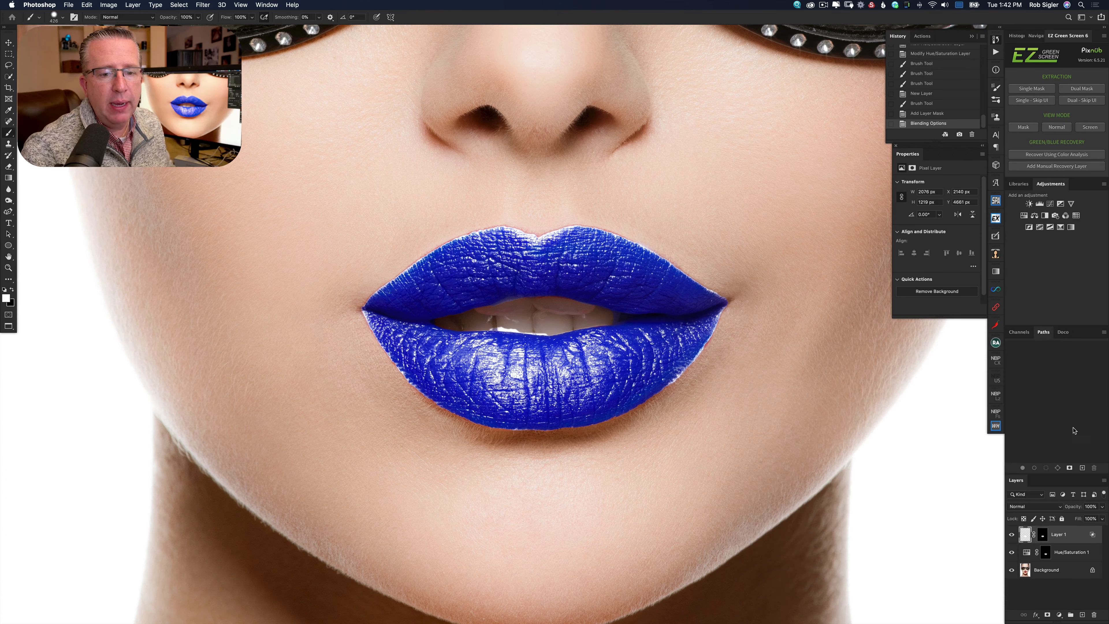
{"action": "left_click", "coordinate": [1042, 535]}
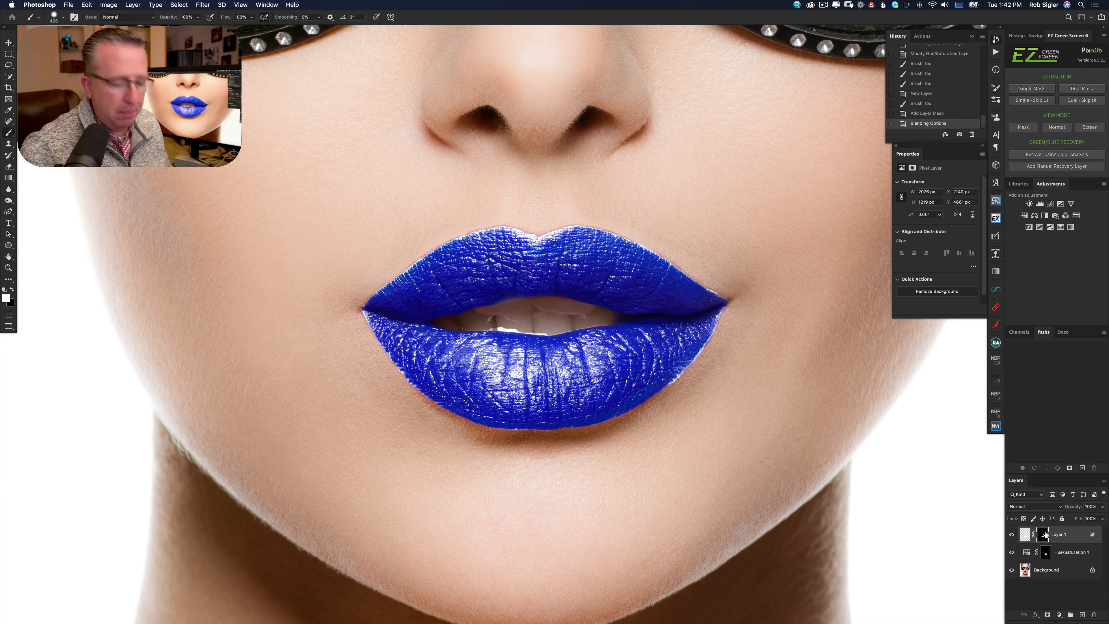